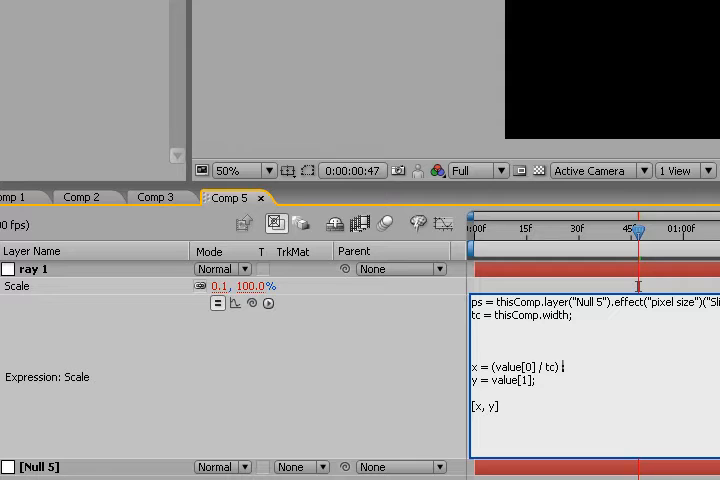
- Append '* ps' so the ray's x scale reads (value[0] / tc) * ps
text(* ps;)
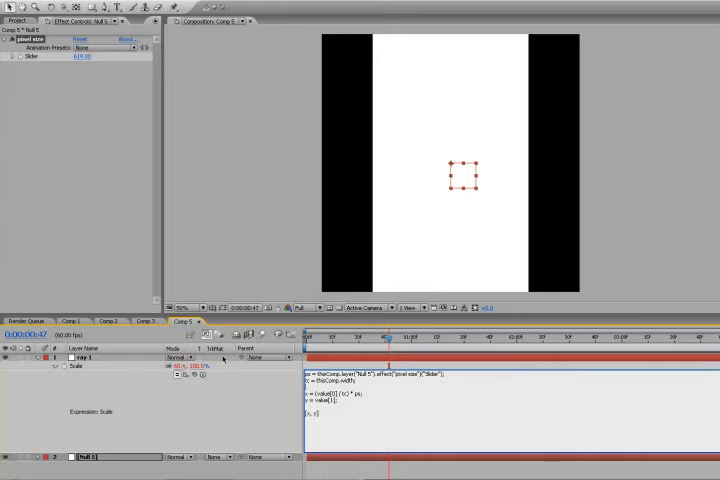
- Add '/2' to the Scale expression so the ray becomes 2.4, 50%
double_click(76, 56)
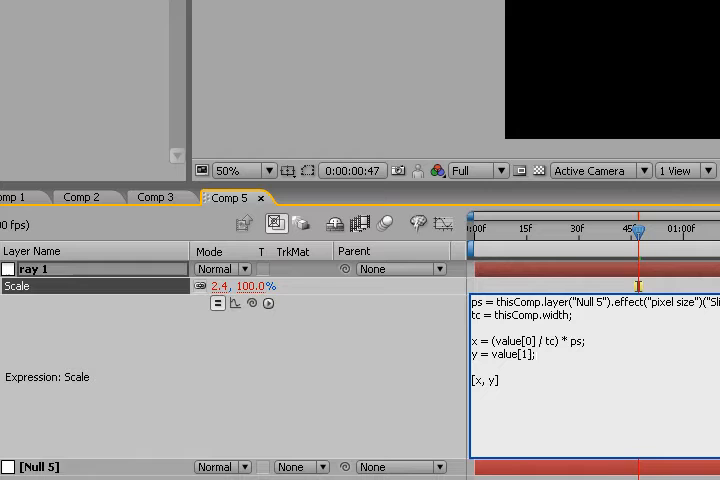
text(/2)
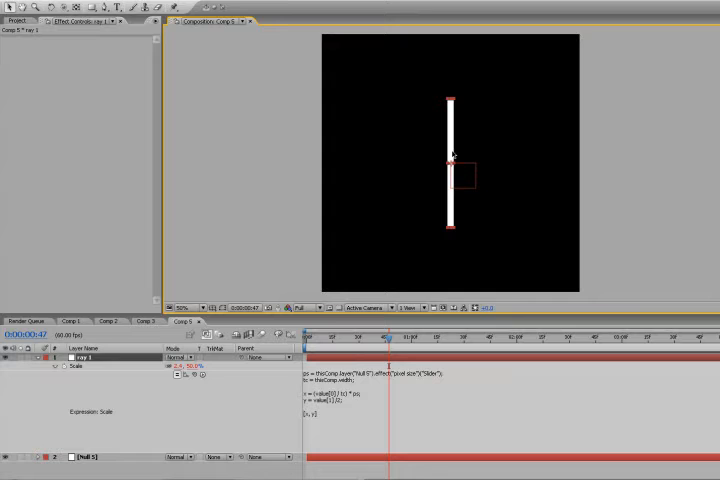
mouse_move(450, 164)
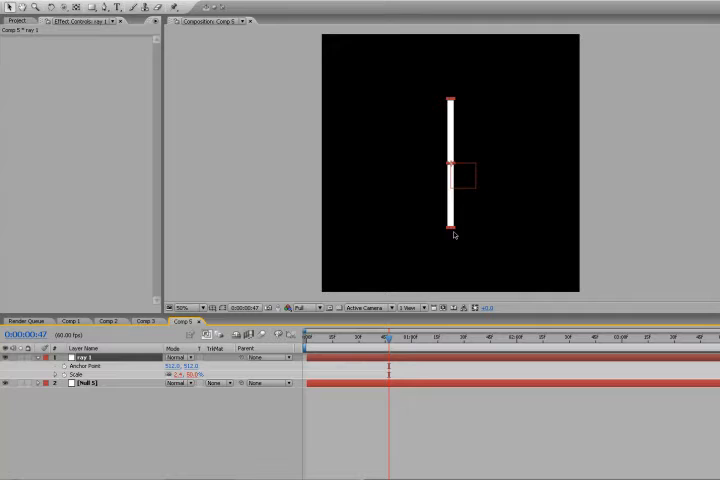
mouse_move(448, 104)
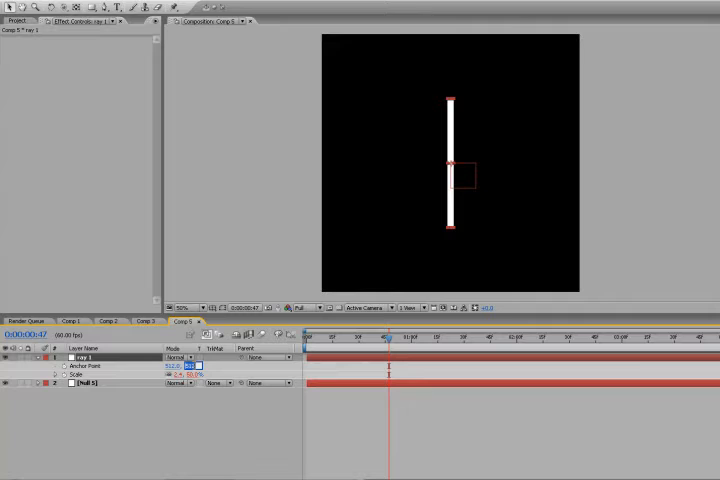
mouse_move(458, 196)
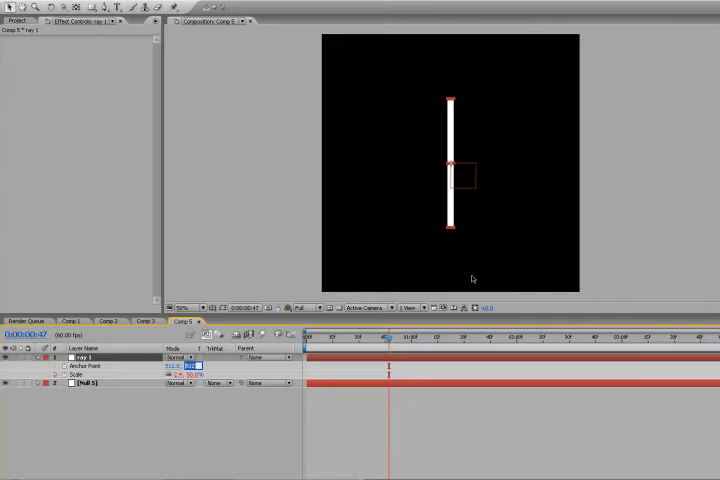
mouse_move(334, 34)
text(1024)
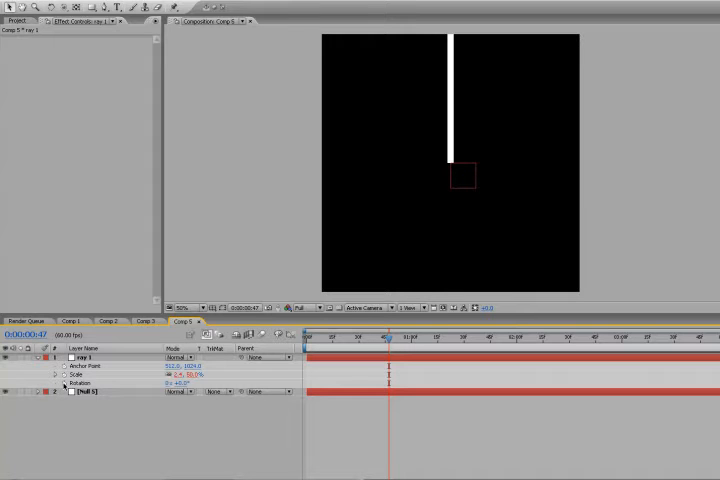
mouse_move(62, 384)
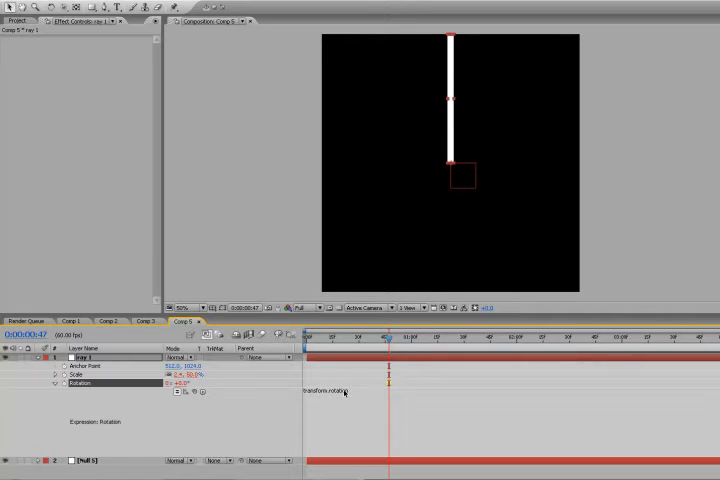
mouse_move(336, 406)
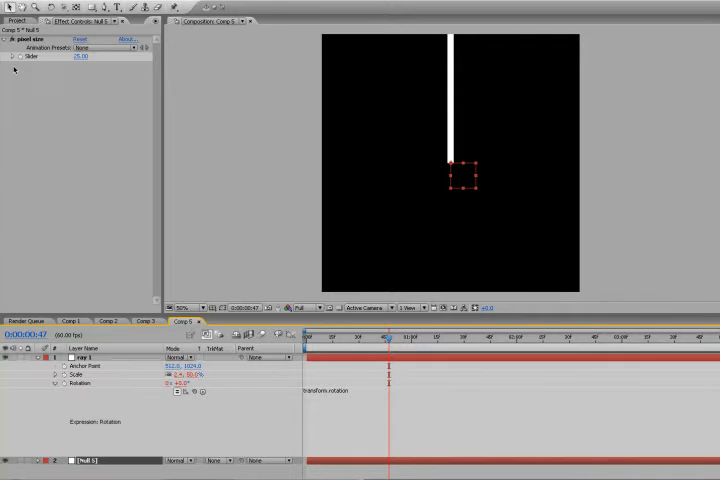
- Add an Expression Controls > Angle Control effect to the null
right_click(50, 60)
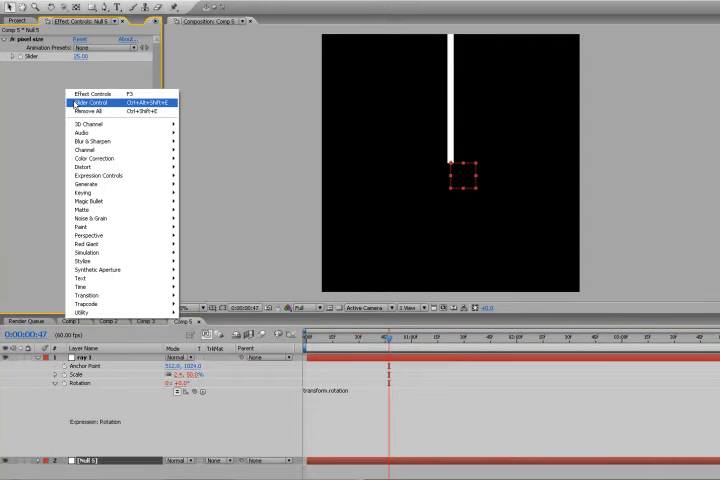
mouse_move(98, 176)
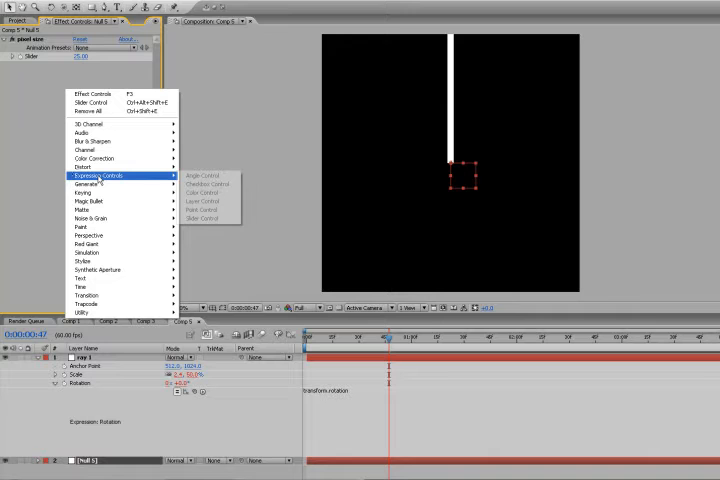
mouse_move(204, 188)
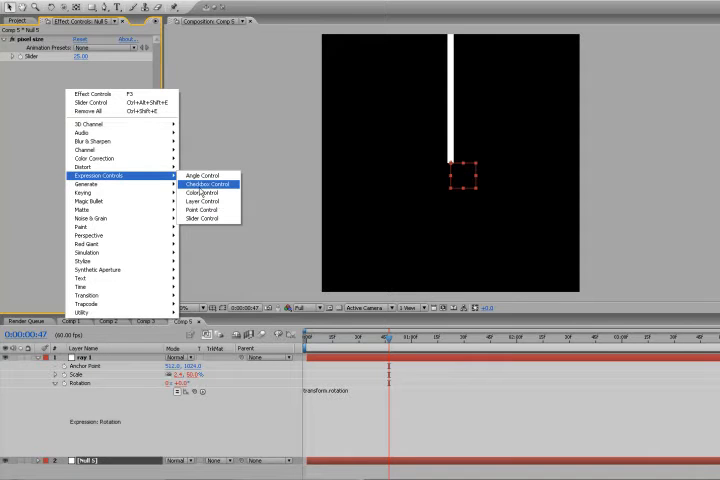
click(196, 174)
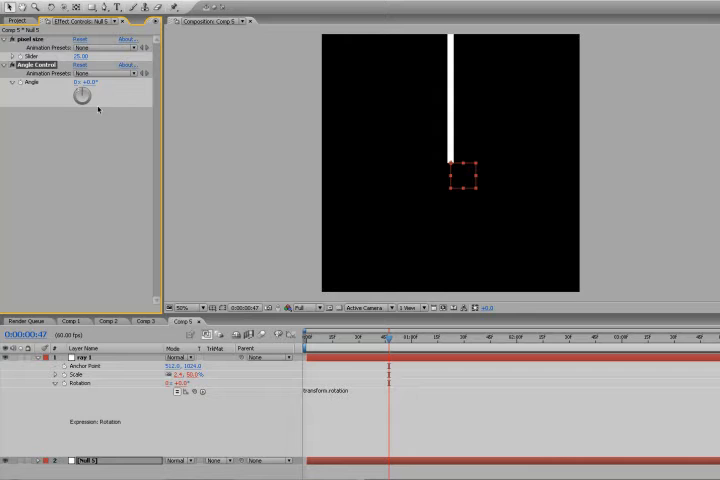
mouse_move(486, 124)
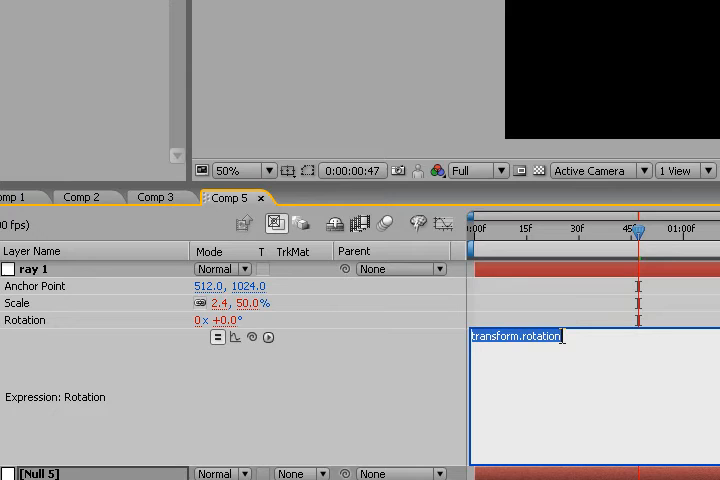
- Write the Rotation expression: ac = Angle Control, i = index, i * ac
text(a)
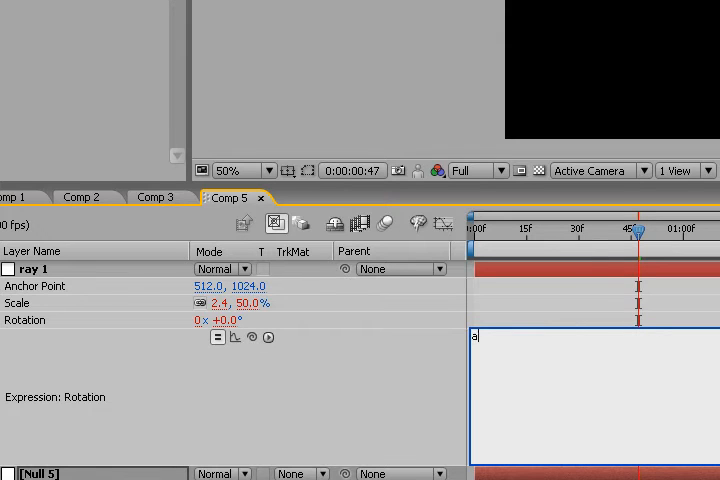
text(c =)
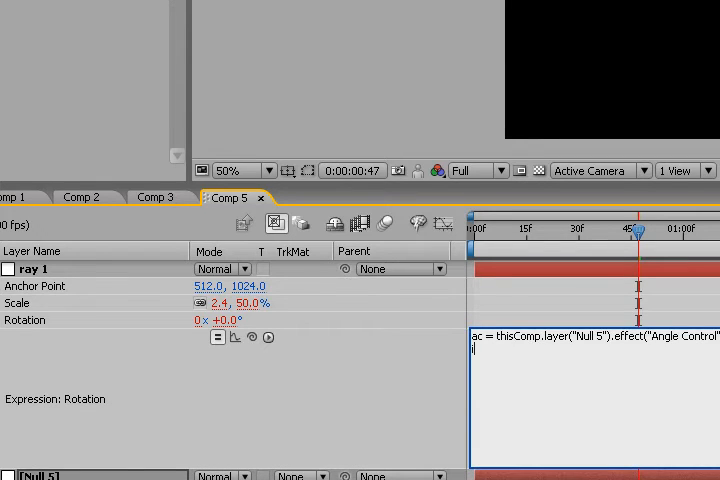
text(i =)
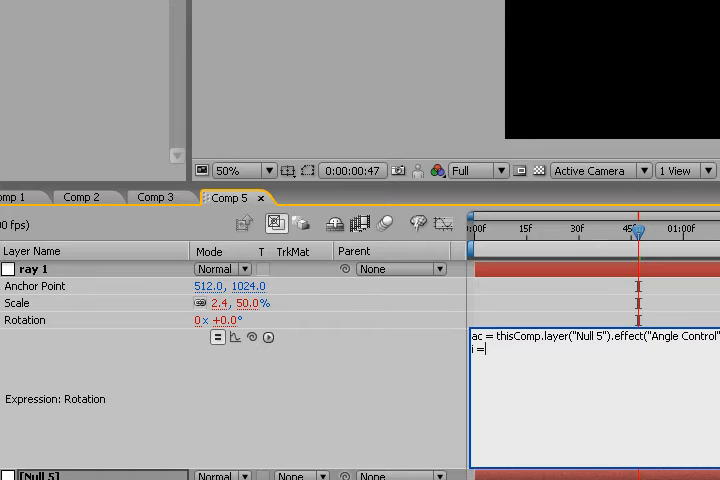
text(index)
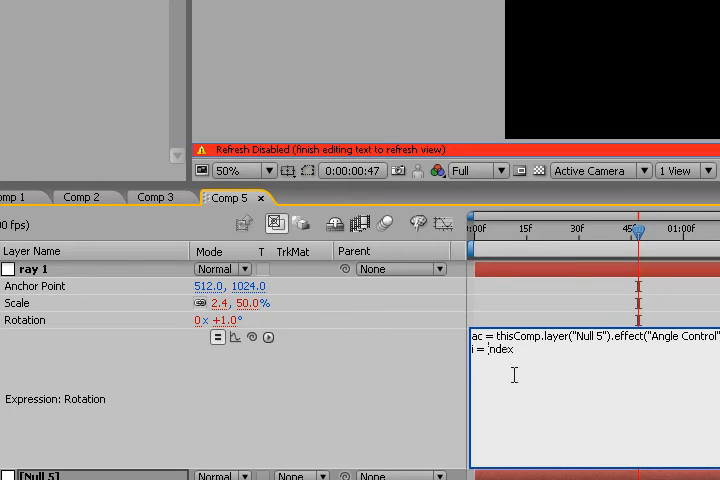
text(ndex)
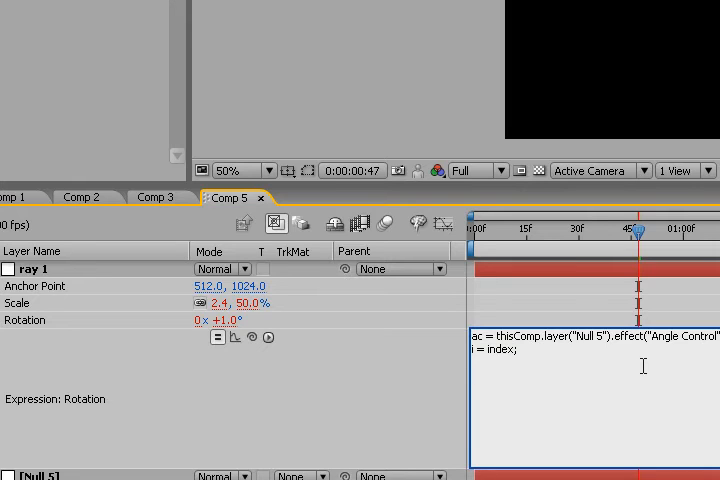
text(i *)
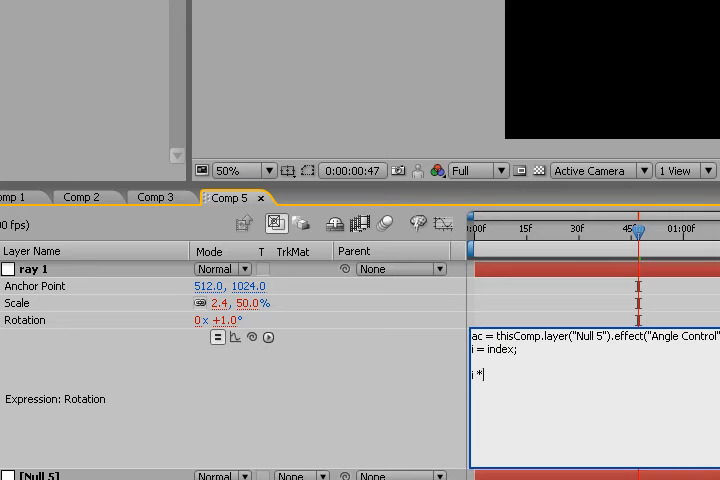
text(ca)
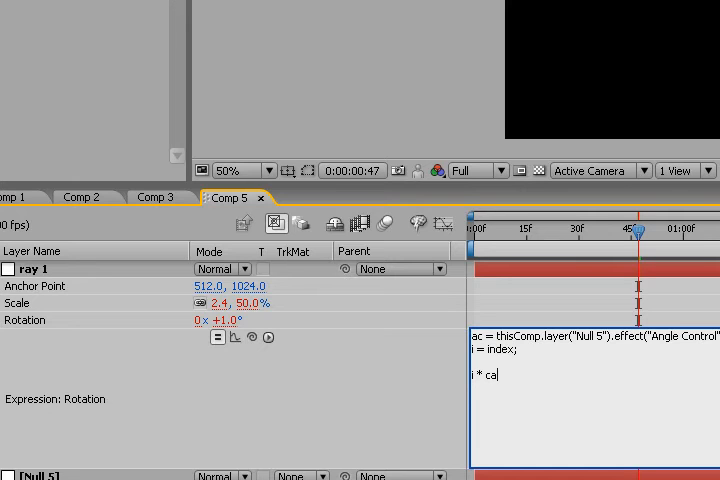
text(c)
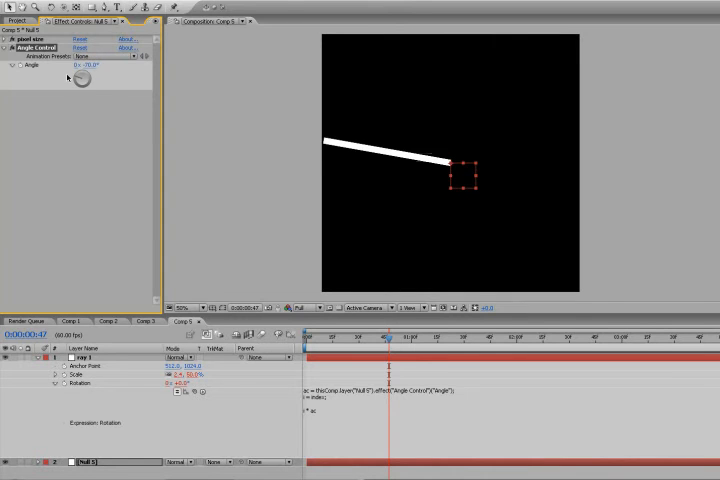
- Drag Null 5's Angle Control dial to swing the ray toward vertical
drag(78, 78, 90, 76)
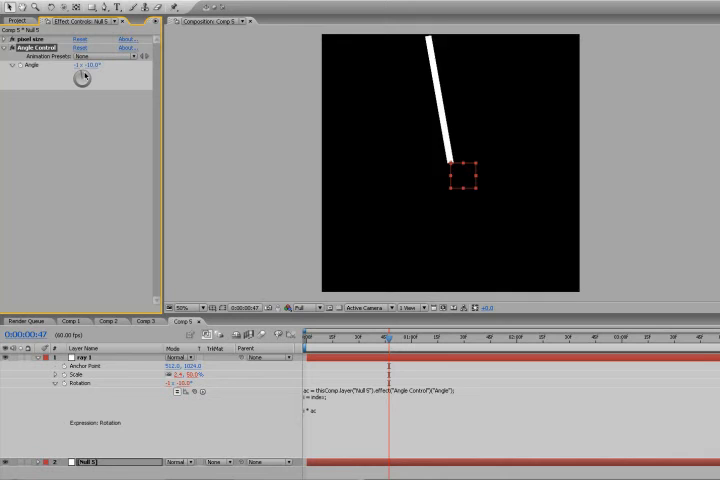
drag(84, 72, 96, 64)
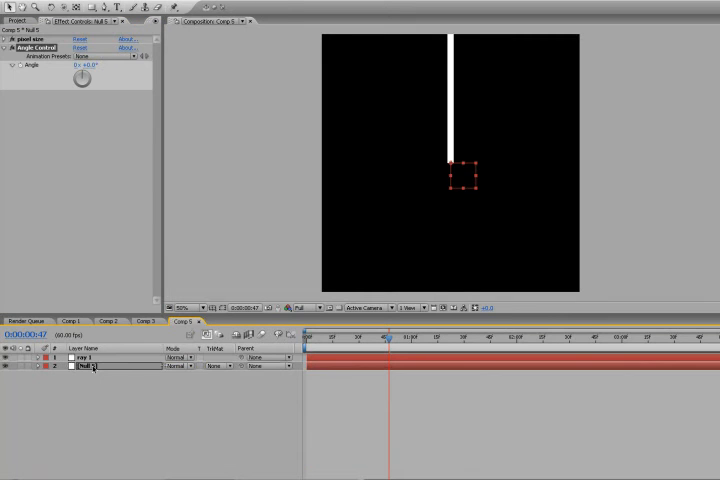
- Duplicate ray 1 several times, then vary Null 5's angle to fan the rays apart and together
click(82, 358)
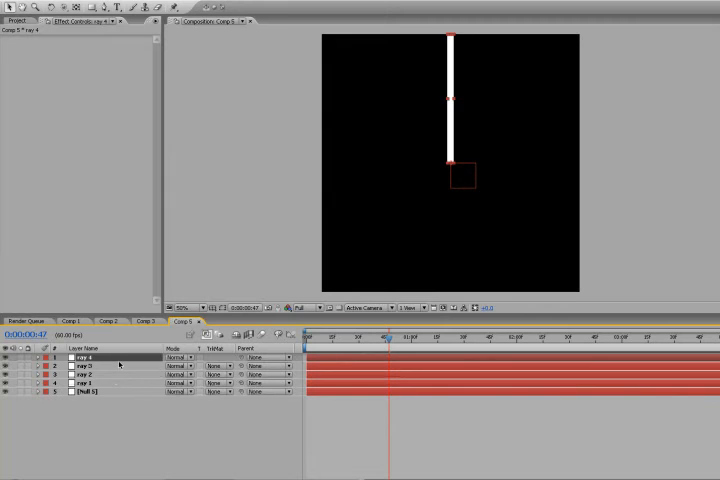
click(90, 392)
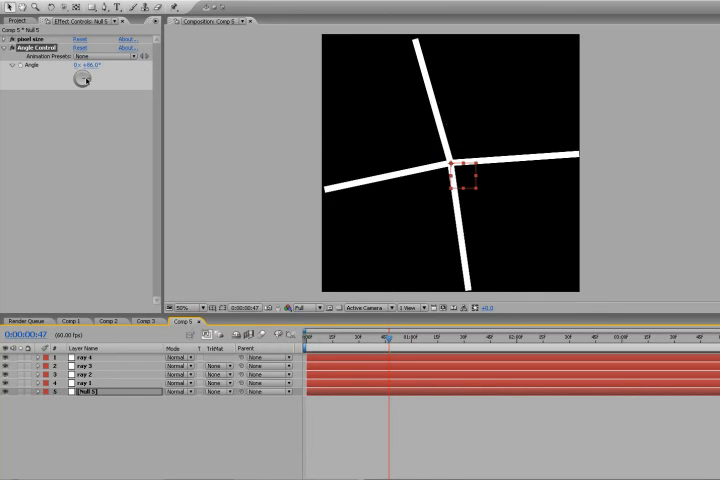
drag(84, 76, 78, 72)
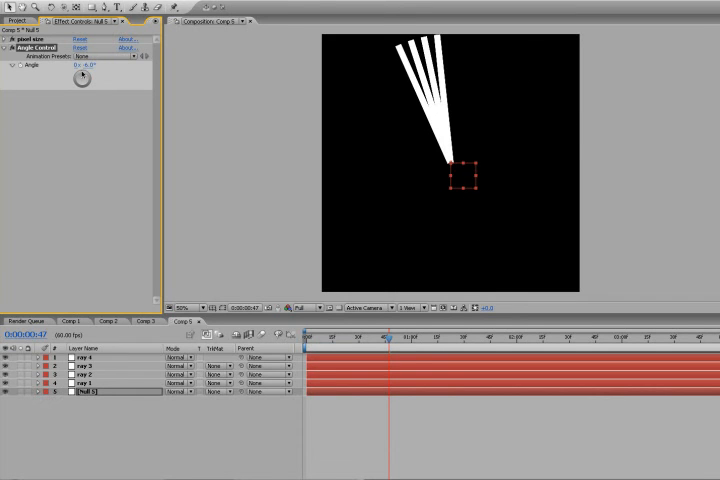
drag(84, 72, 90, 68)
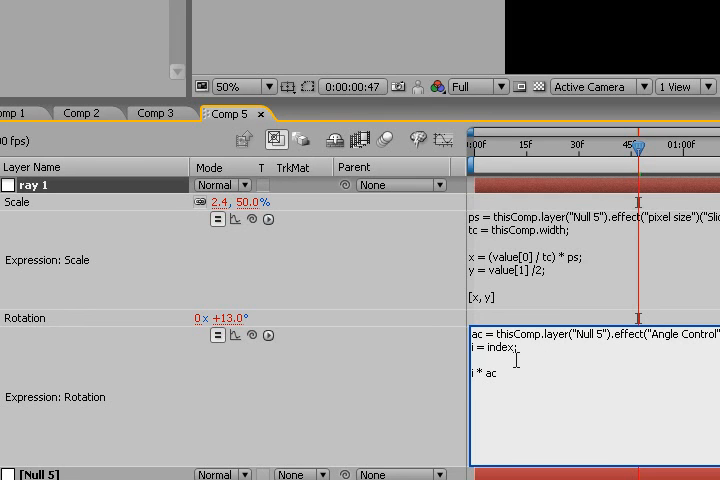
- Change the Rotation expression line to 'i = index-1;'
text(-1)
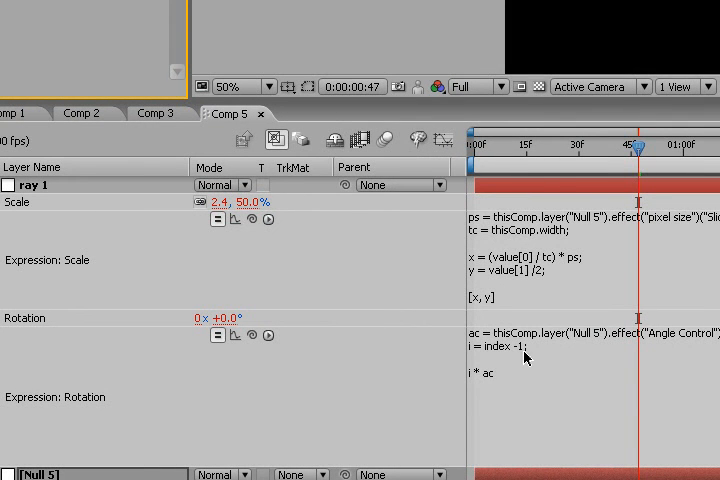
mouse_move(528, 360)
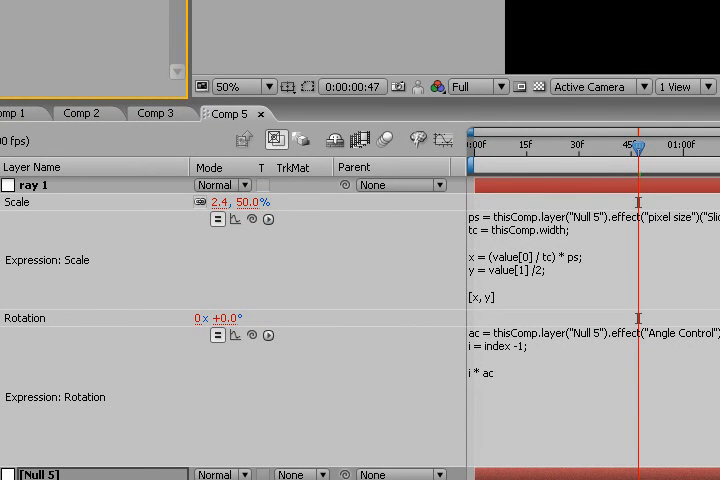